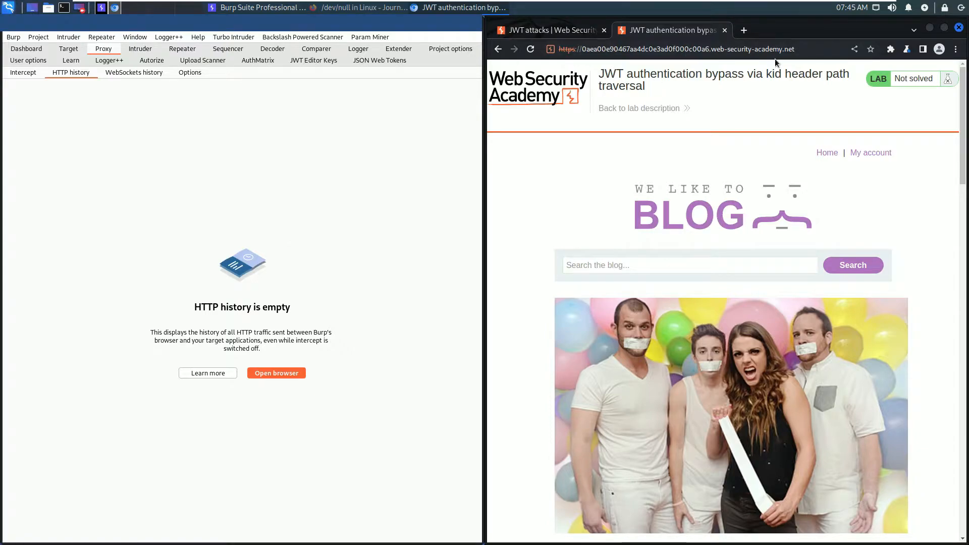
mouse_move(777, 95)
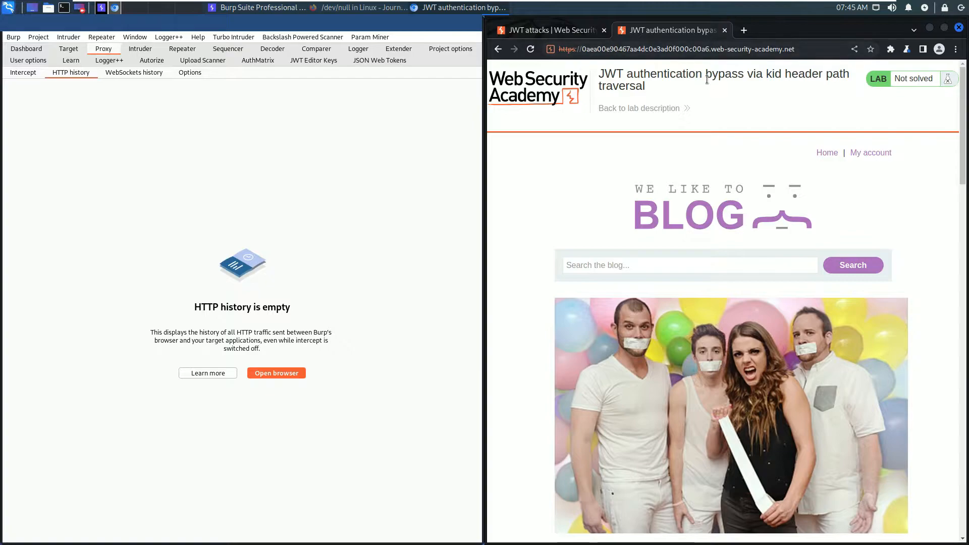
Log in to the lab's My account page as wiener so the requests fill the proxy history
left_click(398, 49)
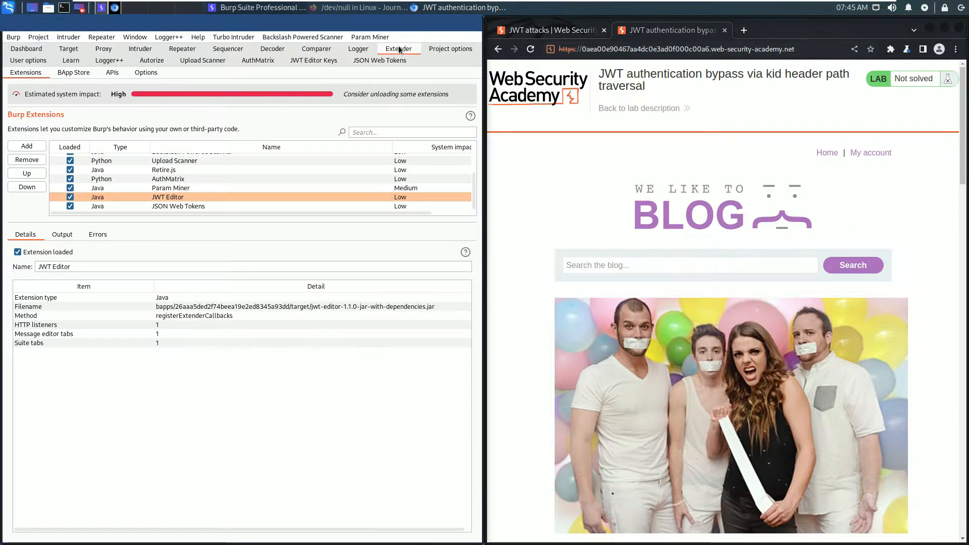
mouse_move(144, 78)
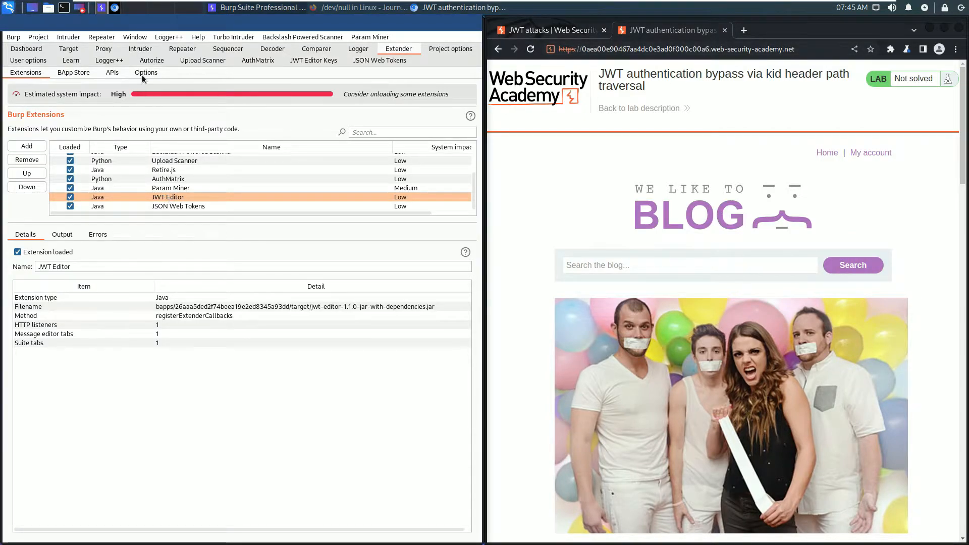
left_click(103, 48)
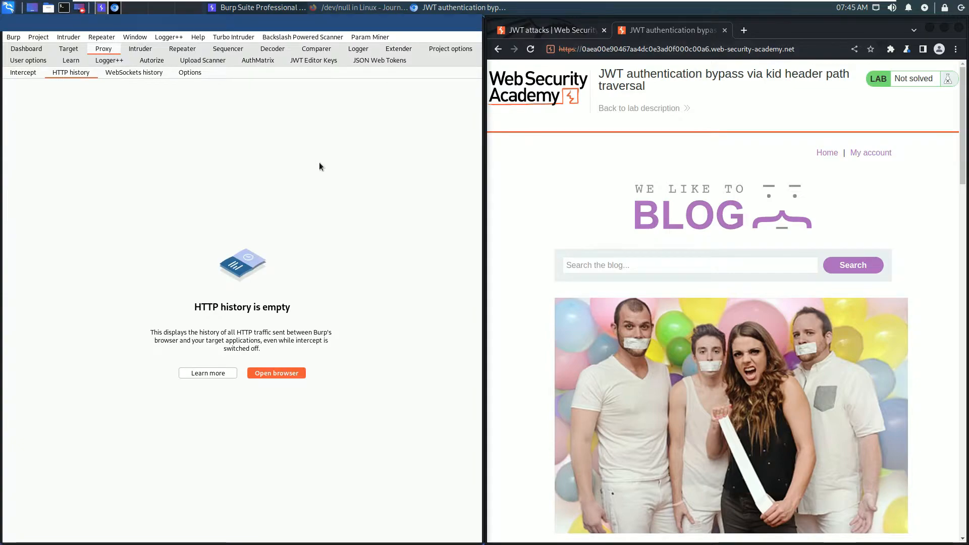
mouse_move(564, 178)
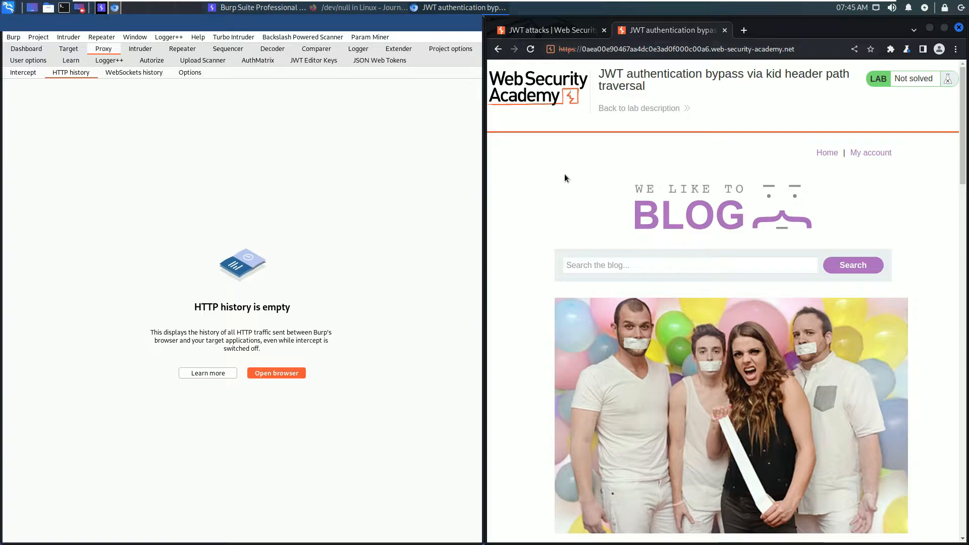
left_click(870, 153)
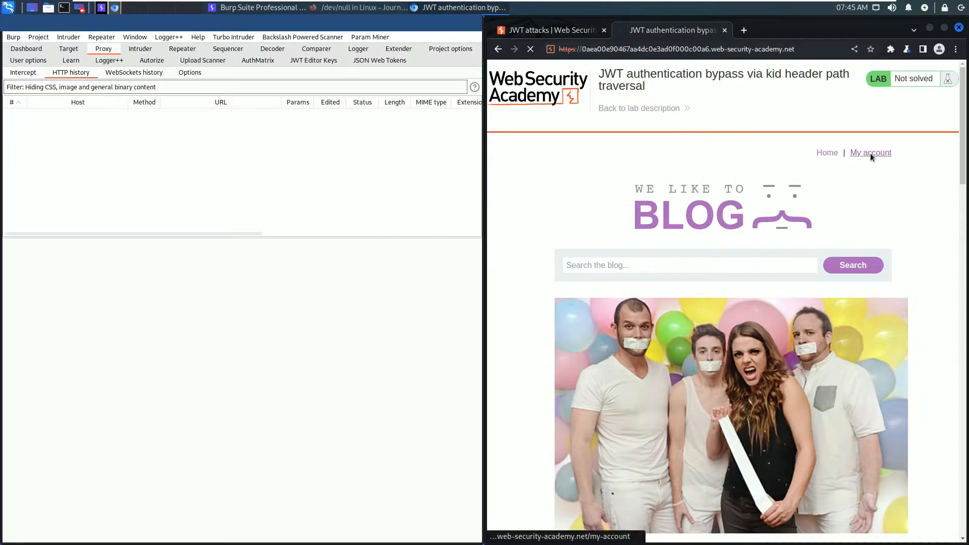
left_click(870, 153)
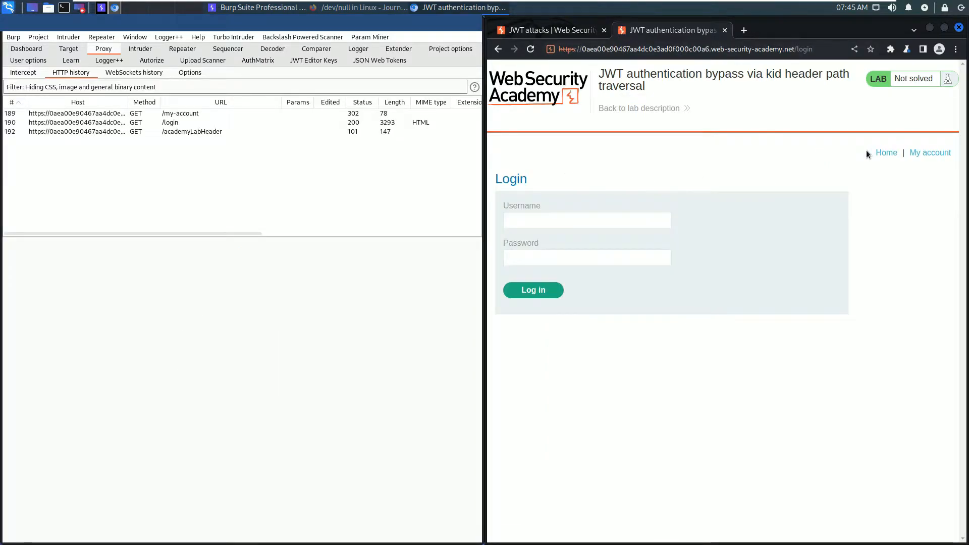
type("wiener")
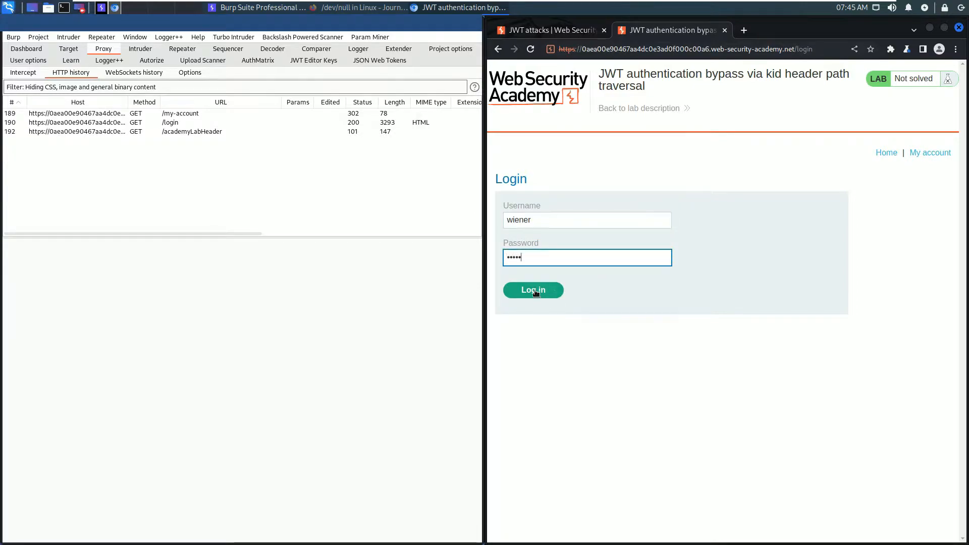
left_click(533, 290)
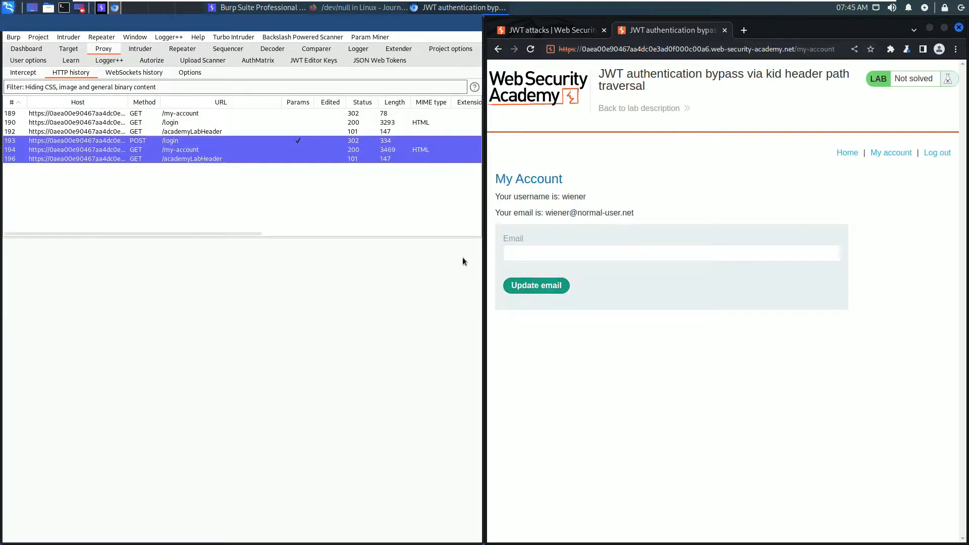
mouse_move(469, 167)
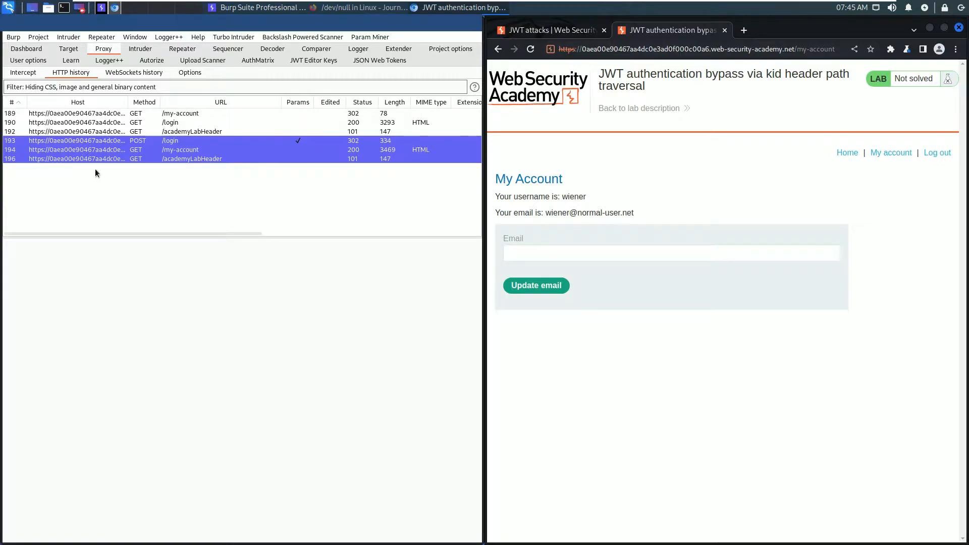
mouse_move(193, 177)
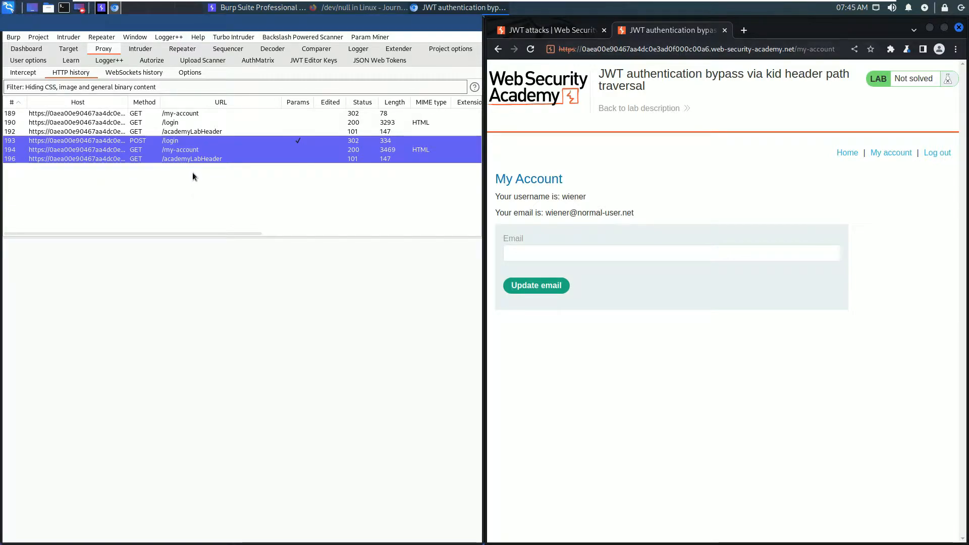
mouse_move(193, 150)
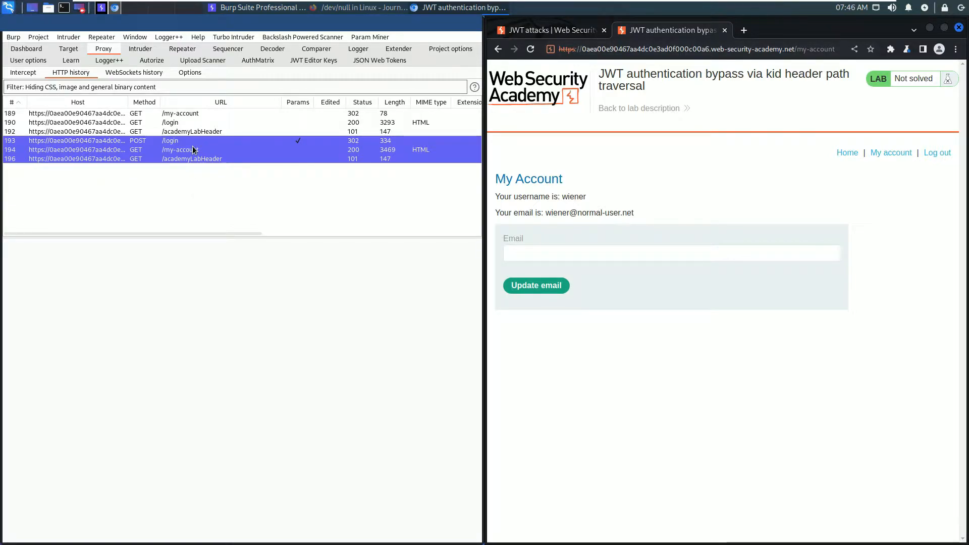
mouse_move(175, 152)
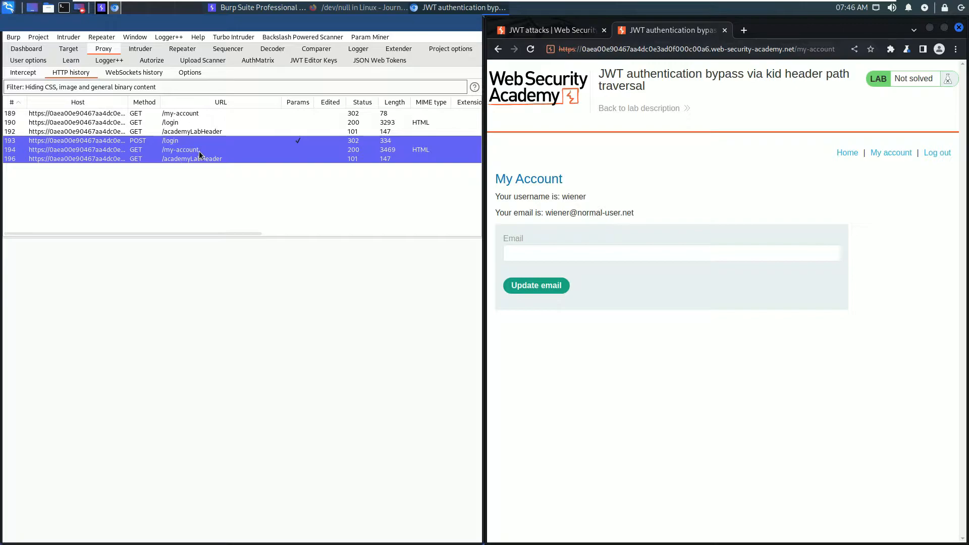
Send the GET /my-account request from HTTP history to Repeater and bring it up there
left_click(180, 149)
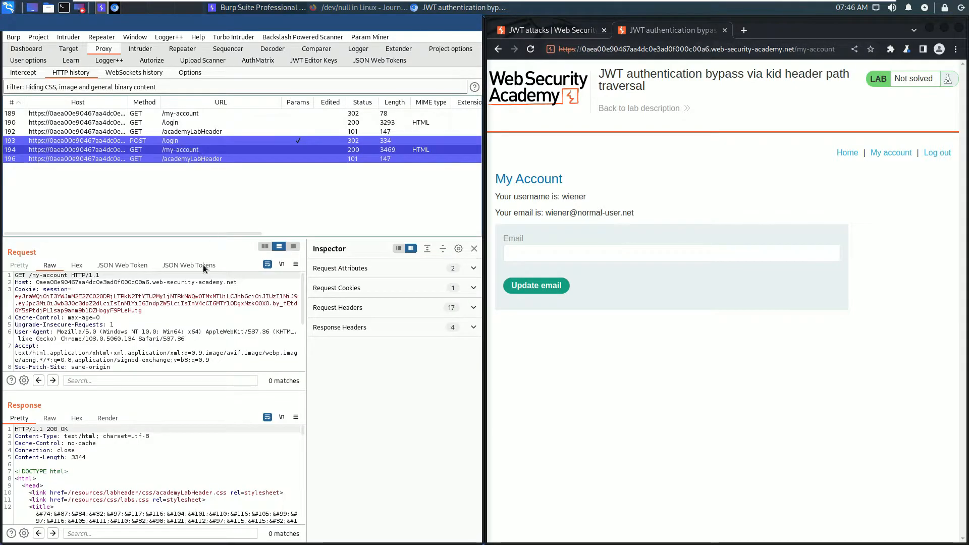
right_click(180, 150)
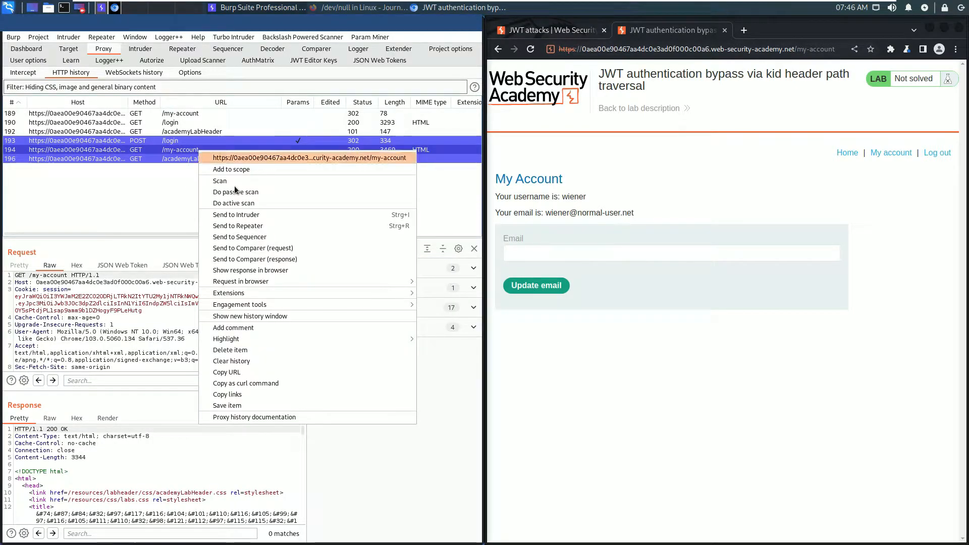
left_click(238, 226)
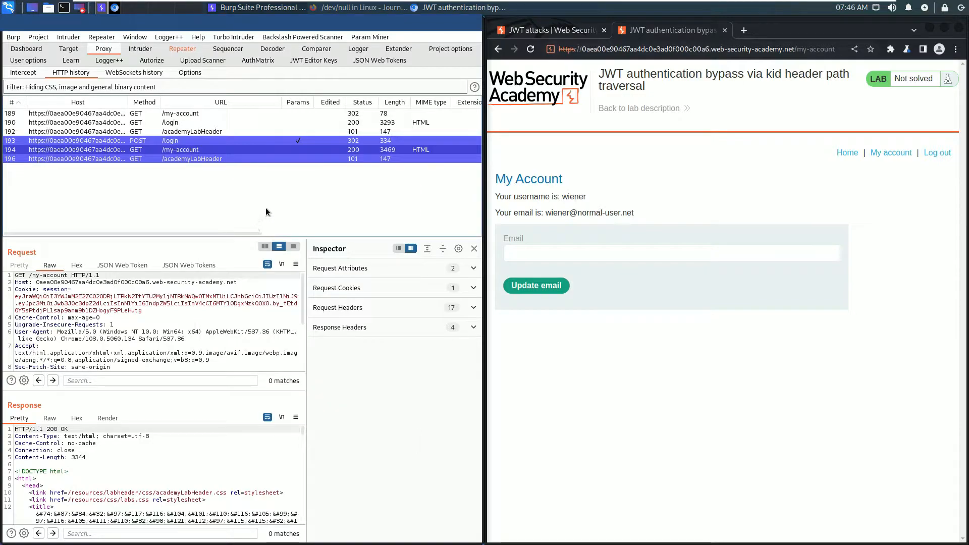
left_click(182, 48)
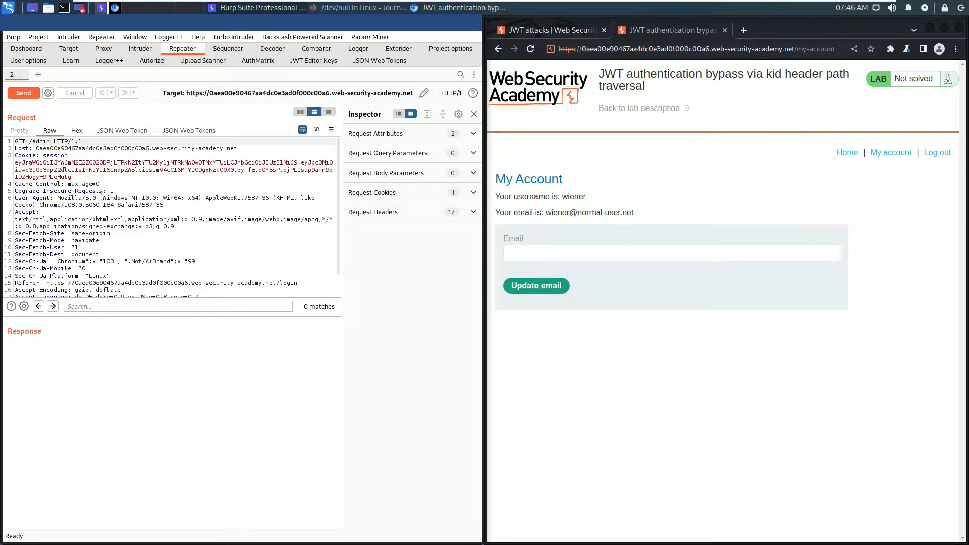
Send the /admin request, get 401 Unauthorized, and decode the JWT payload showing user wiener
left_click(23, 93)
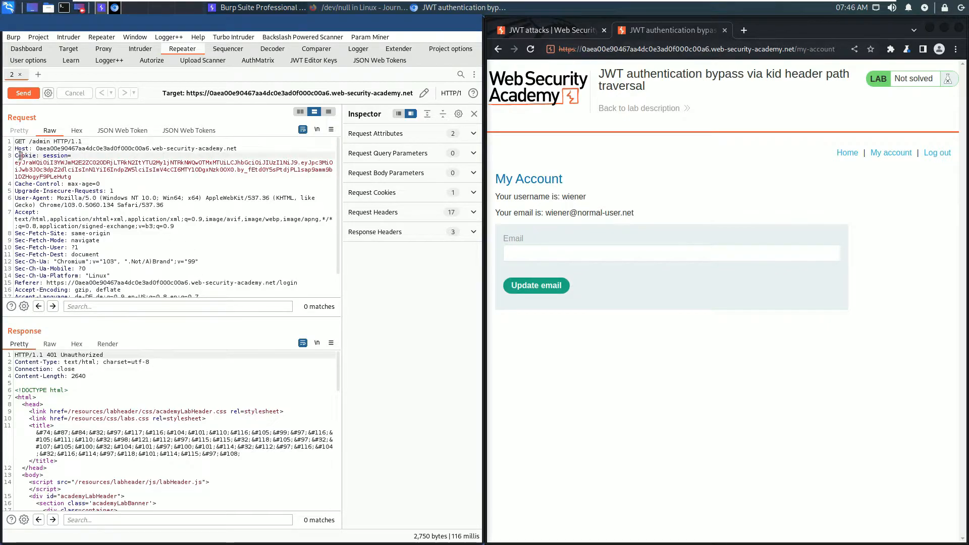
double_click(20, 169)
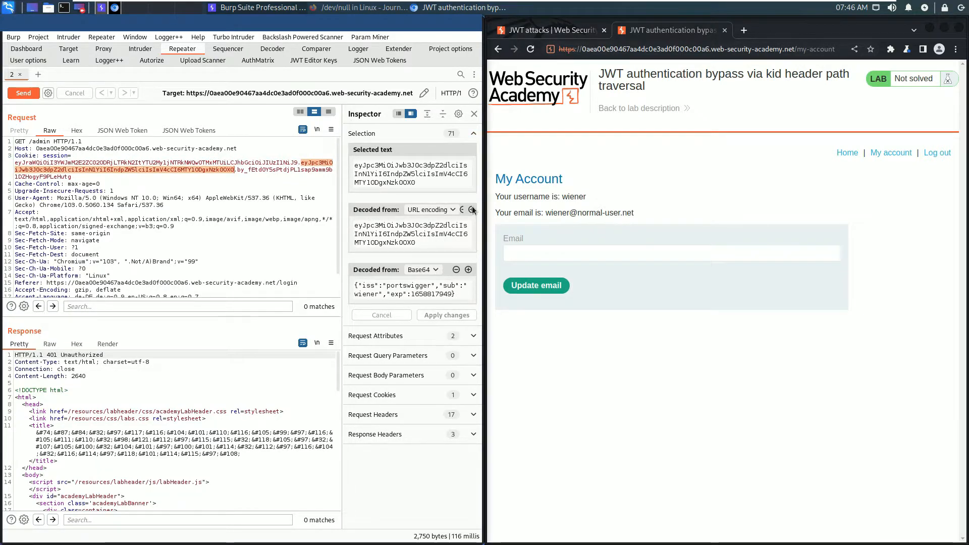
mouse_move(419, 318)
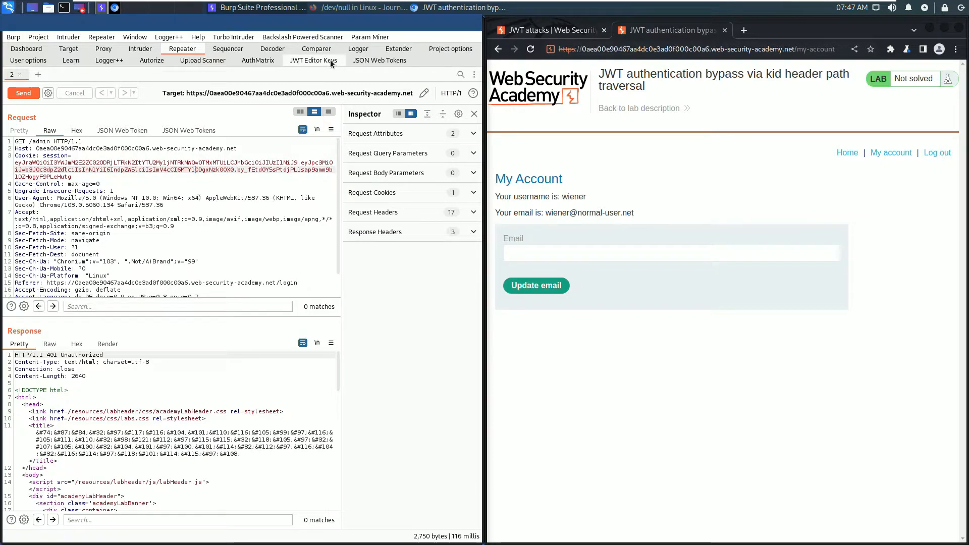
Create a new symmetric key in JWT Editor Keys with generated 128-bit key material
left_click(312, 60)
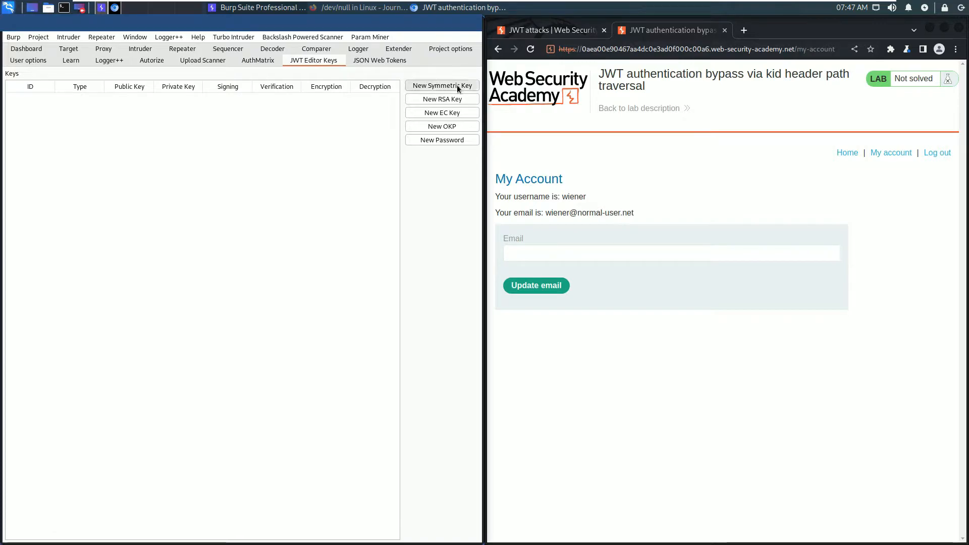
left_click(442, 85)
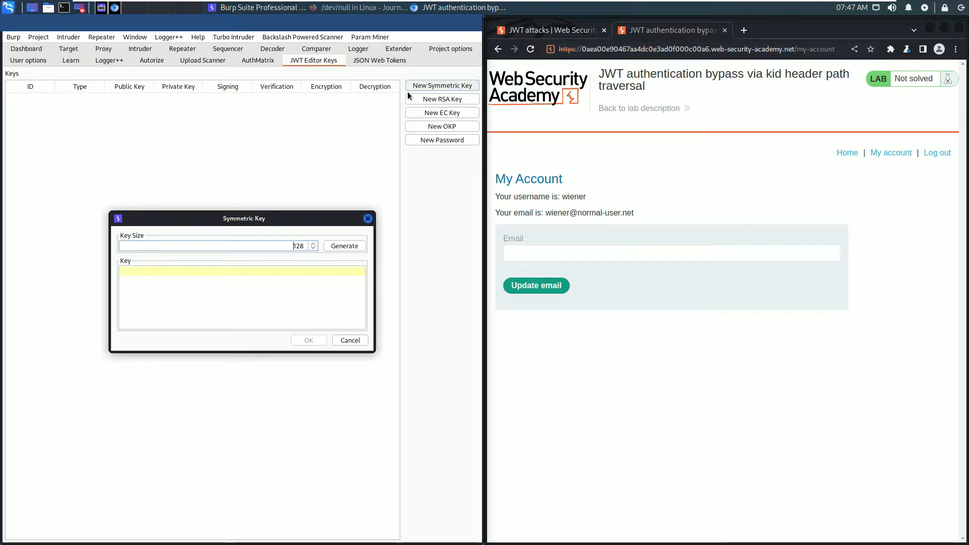
left_click(344, 245)
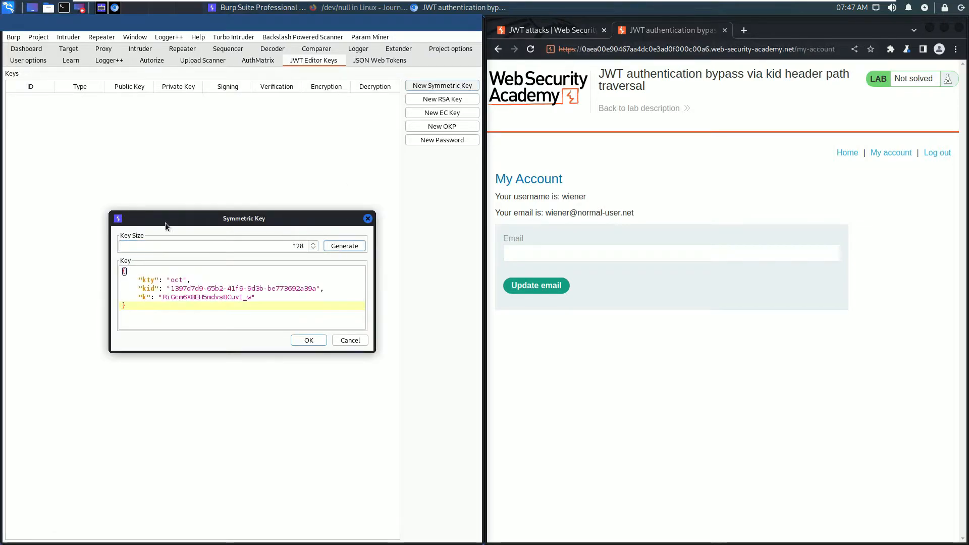
mouse_move(168, 256)
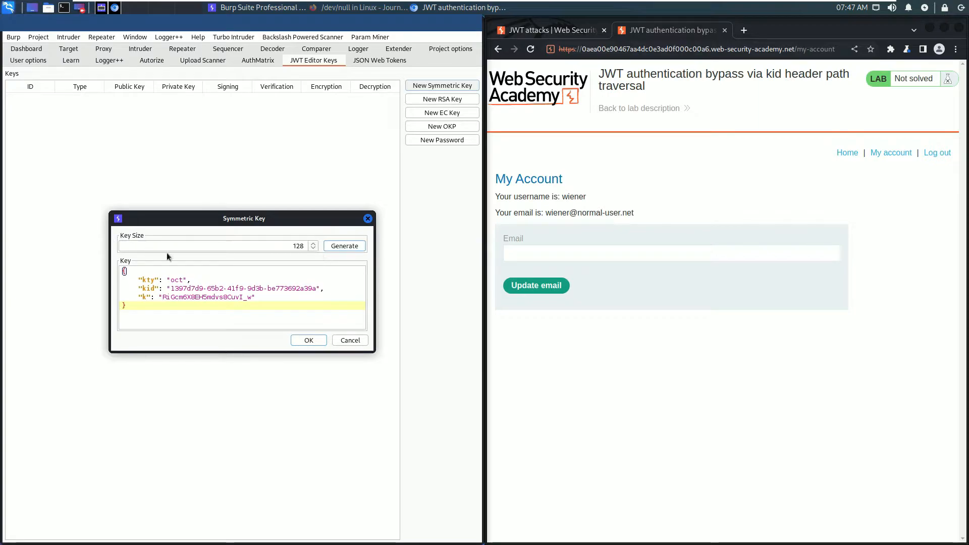
mouse_move(285, 225)
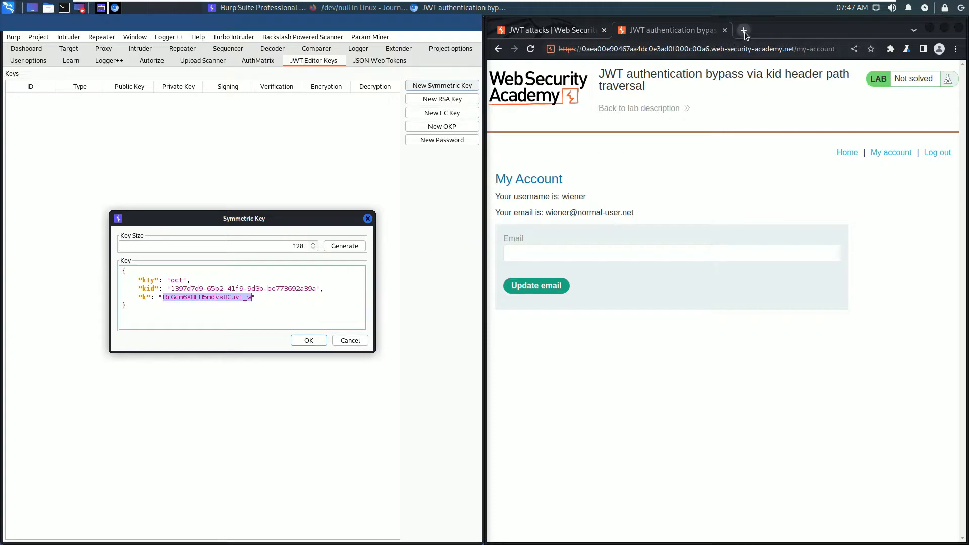
Replace the new key's k value with the null-byte AA== and save the key
left_click(744, 30)
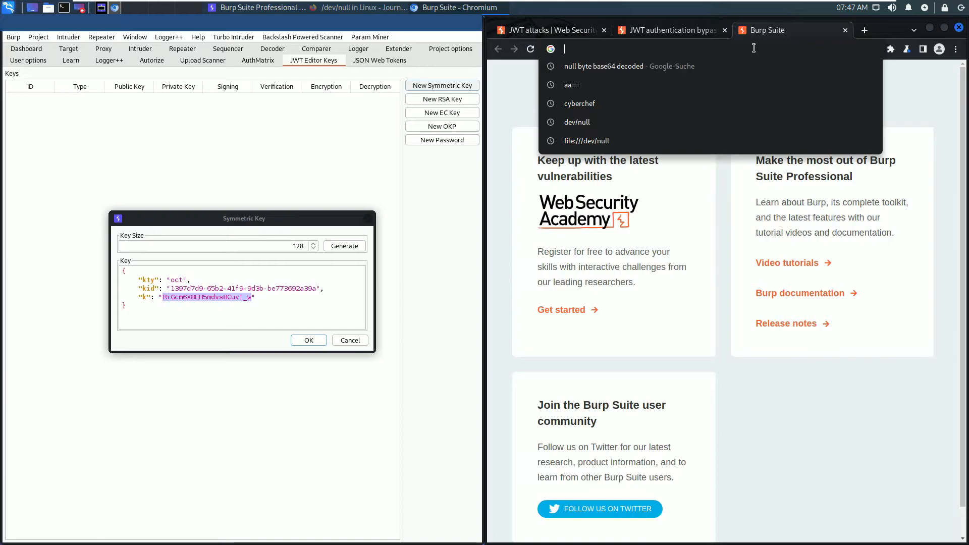
type("AA==")
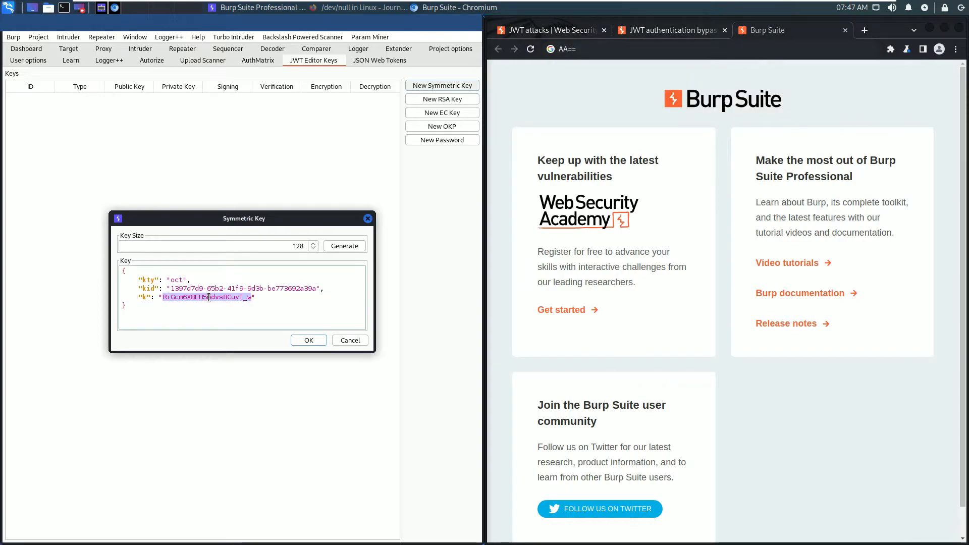
right_click(208, 297)
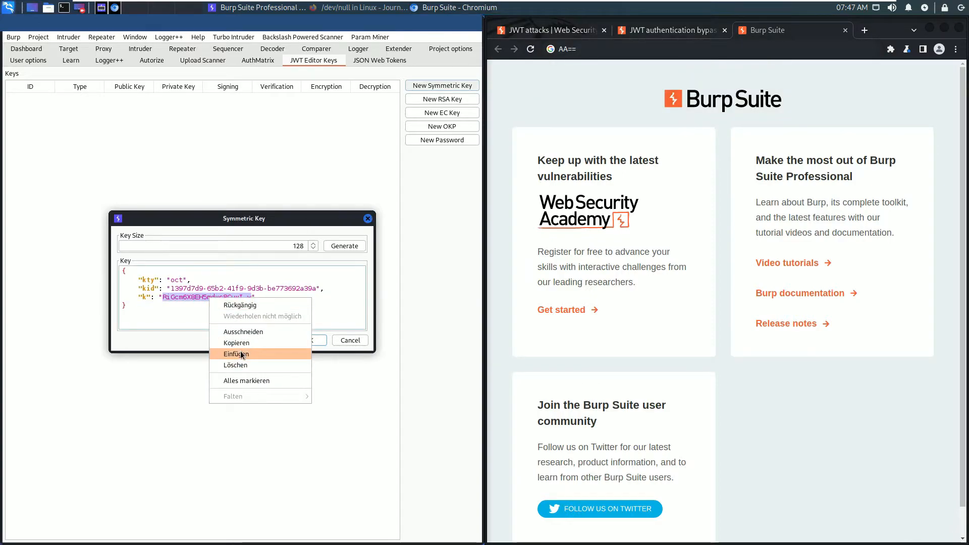
left_click(236, 354)
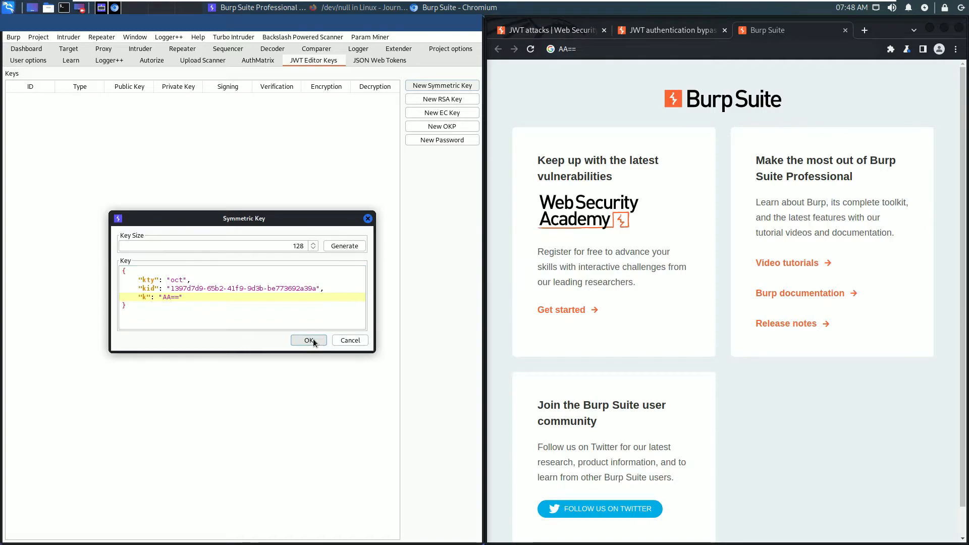
left_click(308, 340)
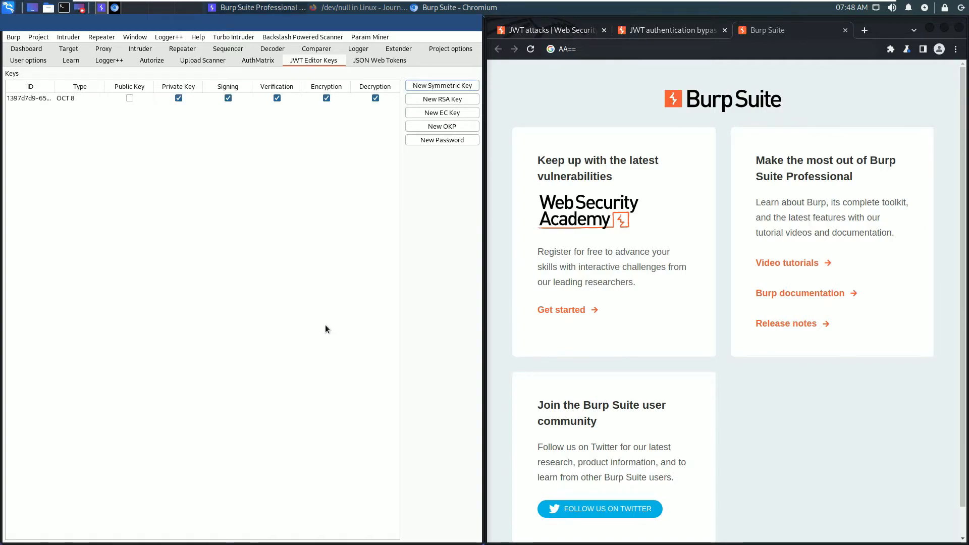
mouse_move(319, 326)
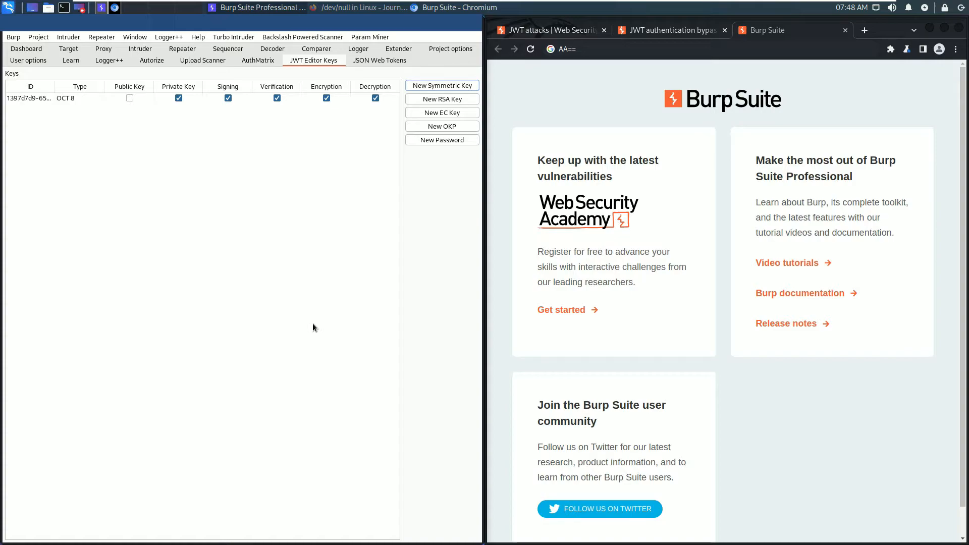
mouse_move(317, 257)
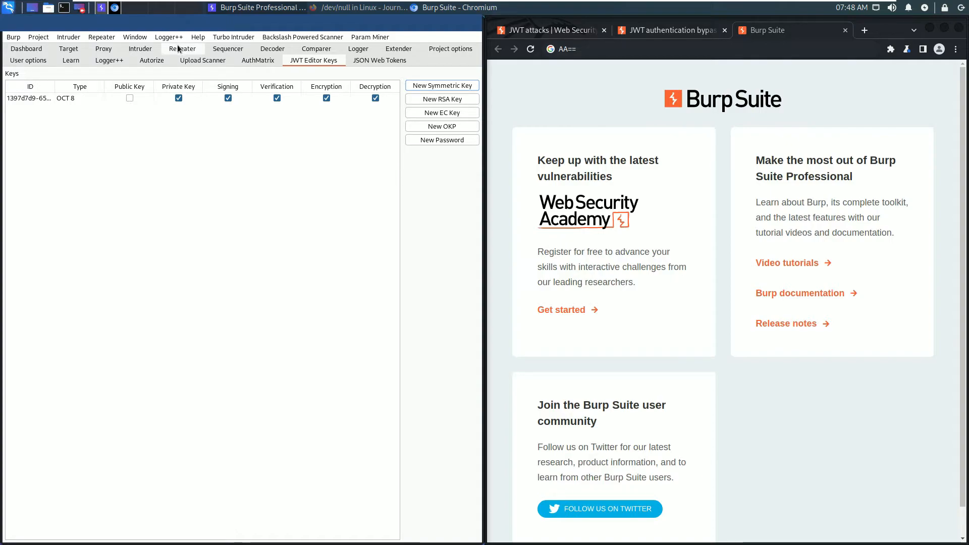
Return to Repeater showing the /admin request and its 401 Unauthorized response
left_click(182, 49)
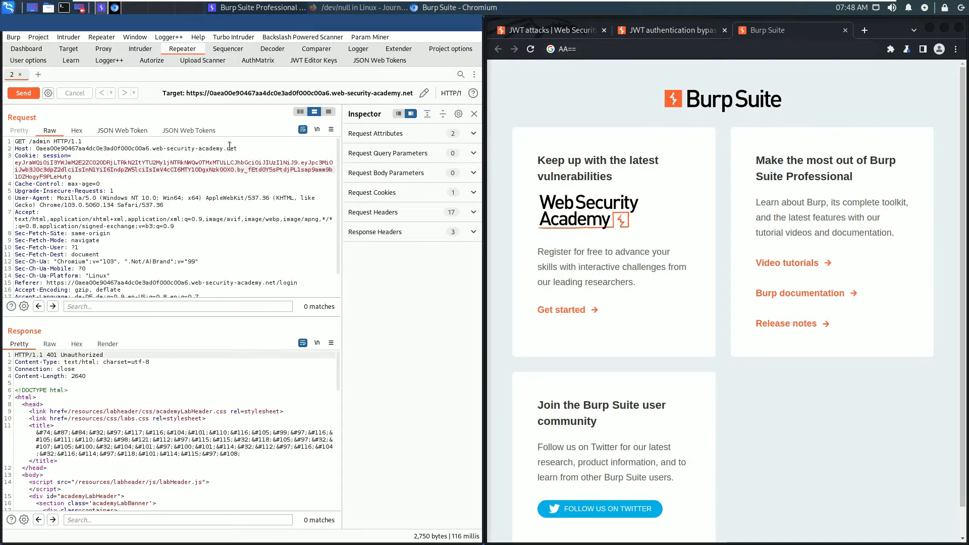
mouse_move(156, 134)
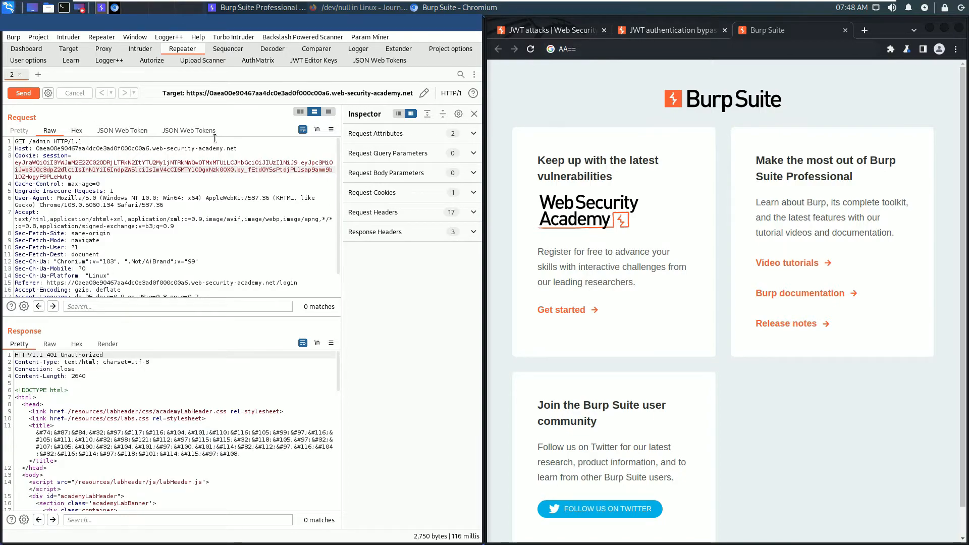
In the JSON Web Token view, set the header kid to /dev/null and sub to administrator
left_click(122, 130)
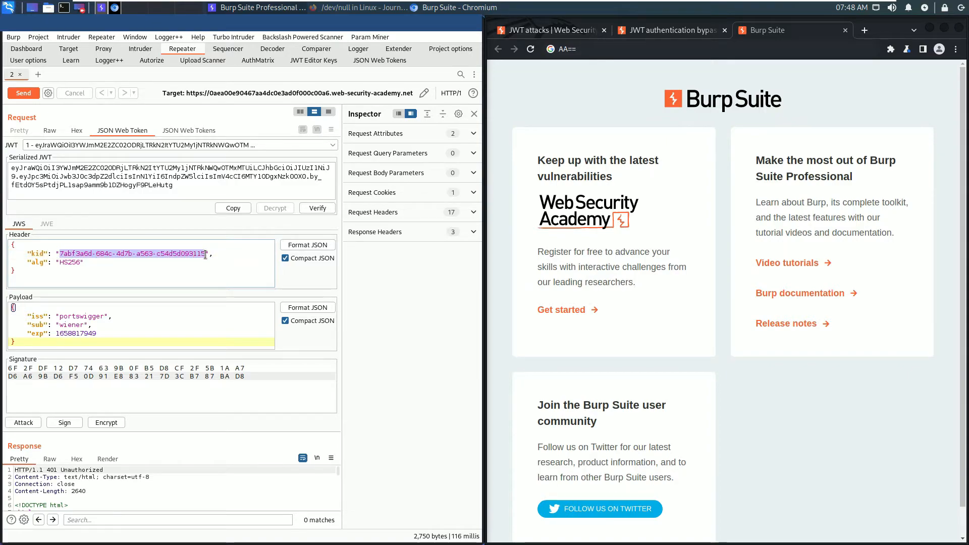
type("/dev/null\",")
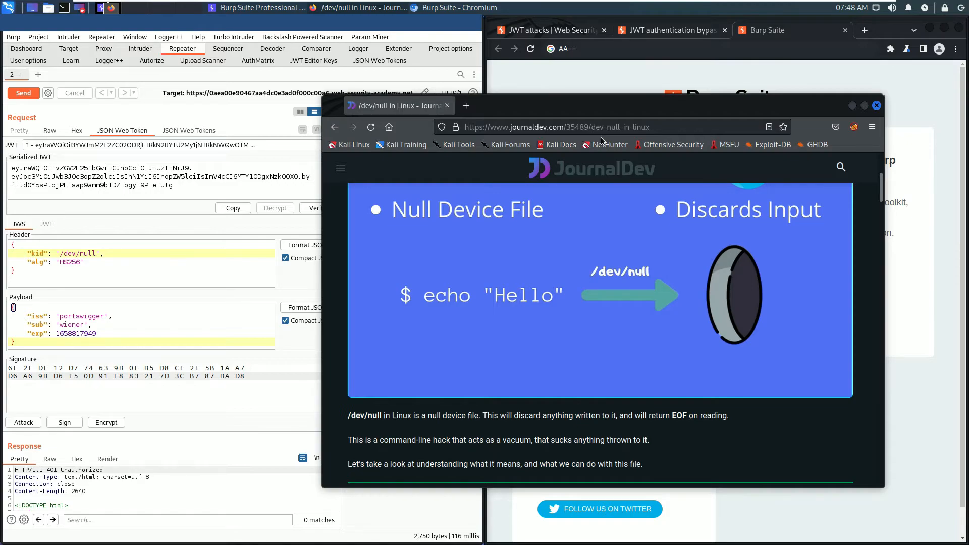
mouse_move(597, 140)
type("administrato")
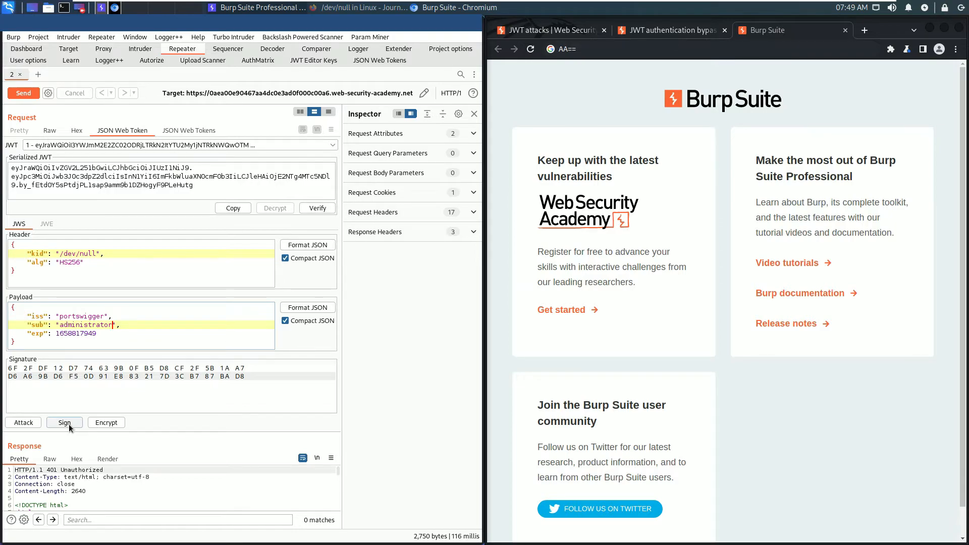
Sign the modified token with the OCT 8 key and resend, still getting 401 Unauthorized
left_click(64, 422)
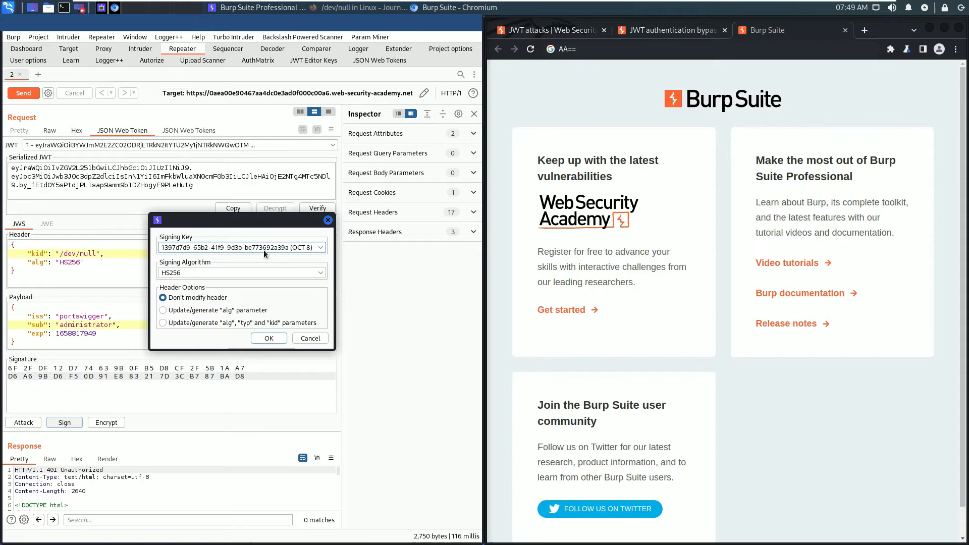
left_click(321, 247)
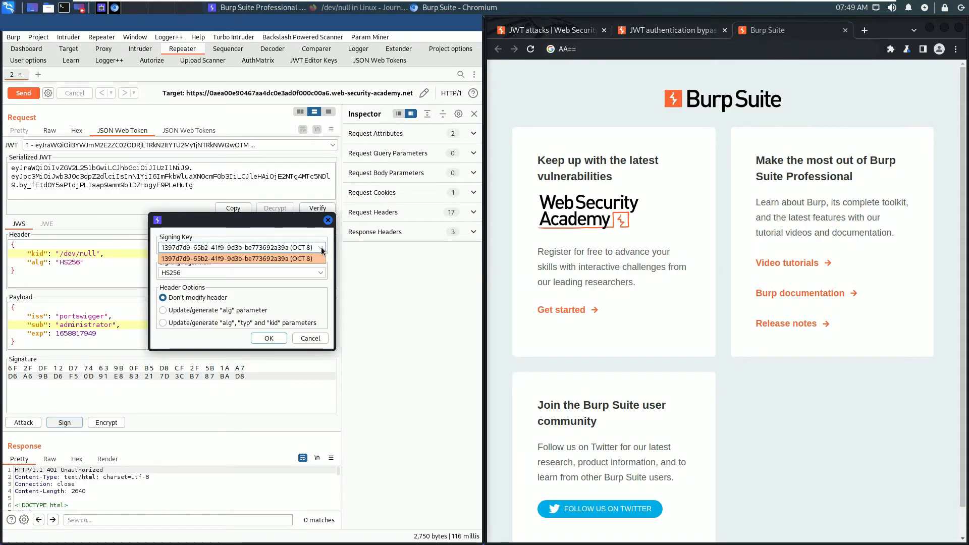
left_click(241, 258)
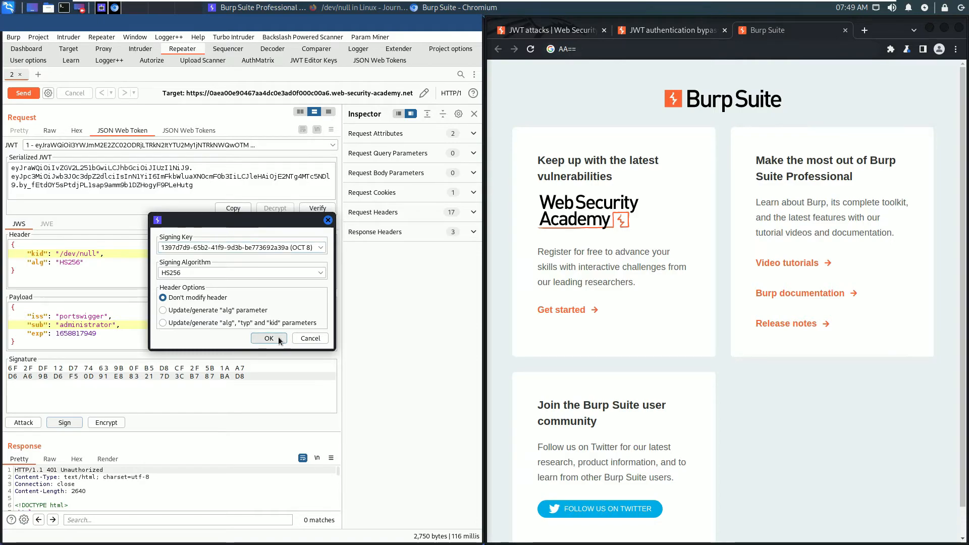
left_click(269, 338)
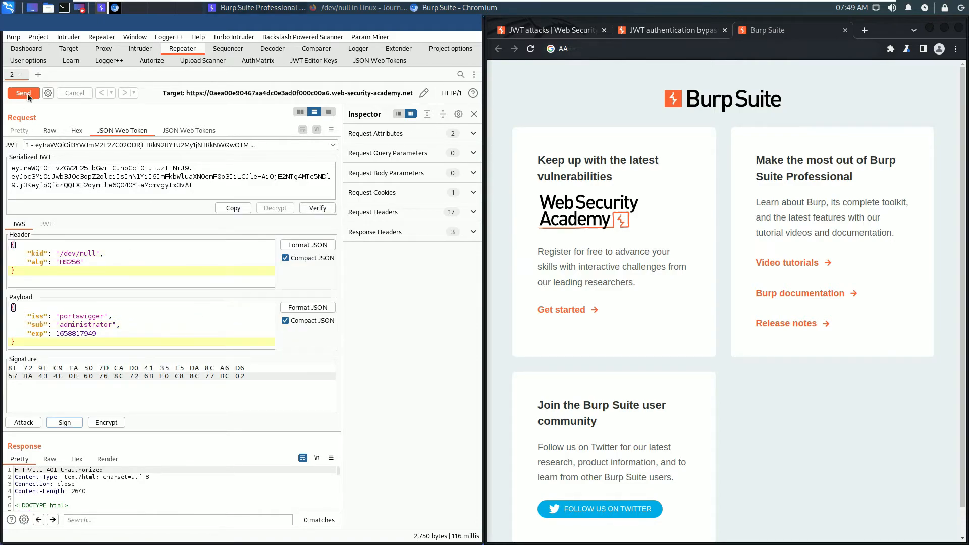
left_click(23, 93)
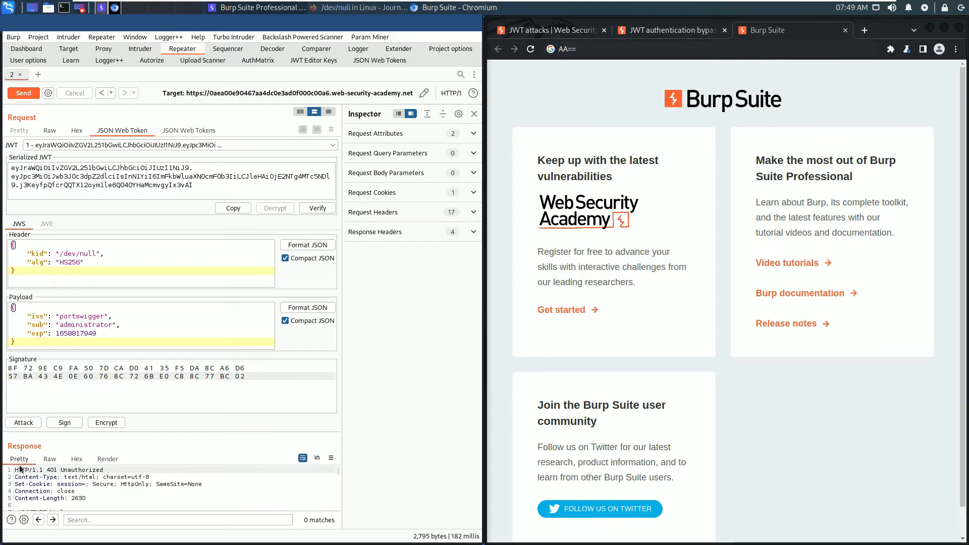
mouse_move(71, 472)
type("../../..")
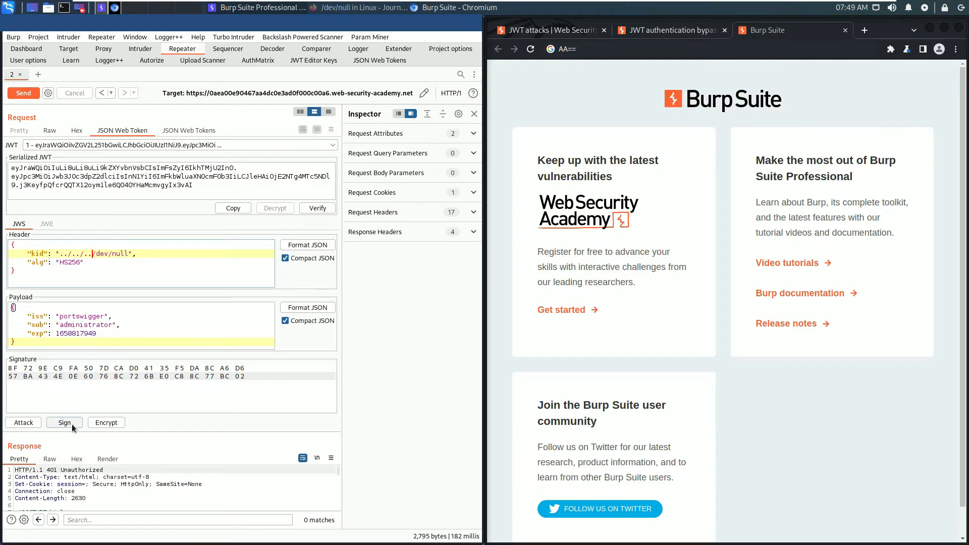
Re-sign the token with kid ../../../dev/null and resend it, receiving 200 OK
left_click(65, 422)
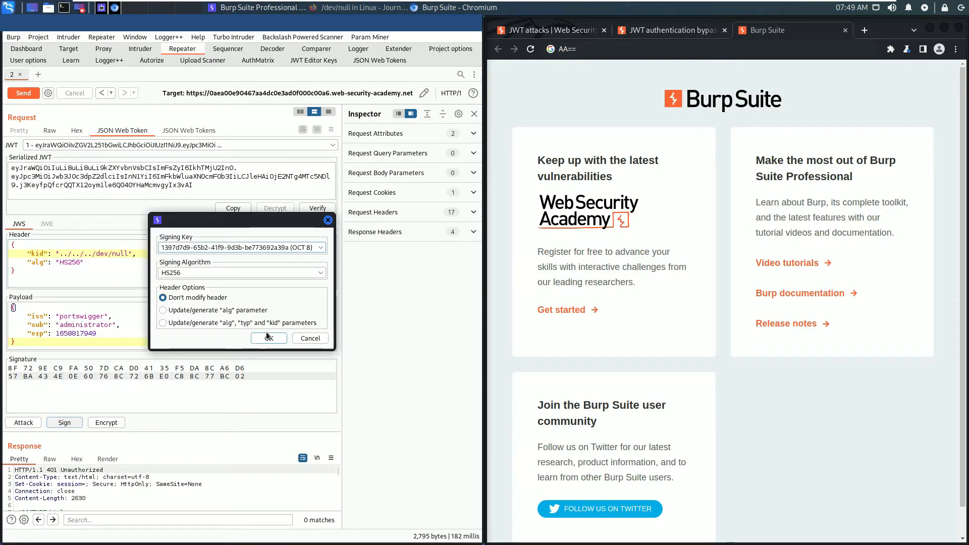
left_click(269, 338)
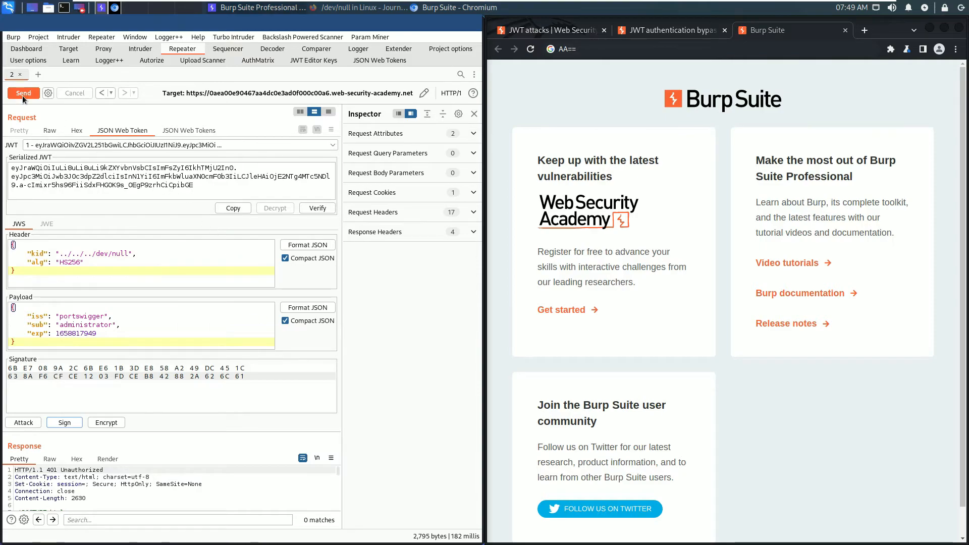
left_click(24, 92)
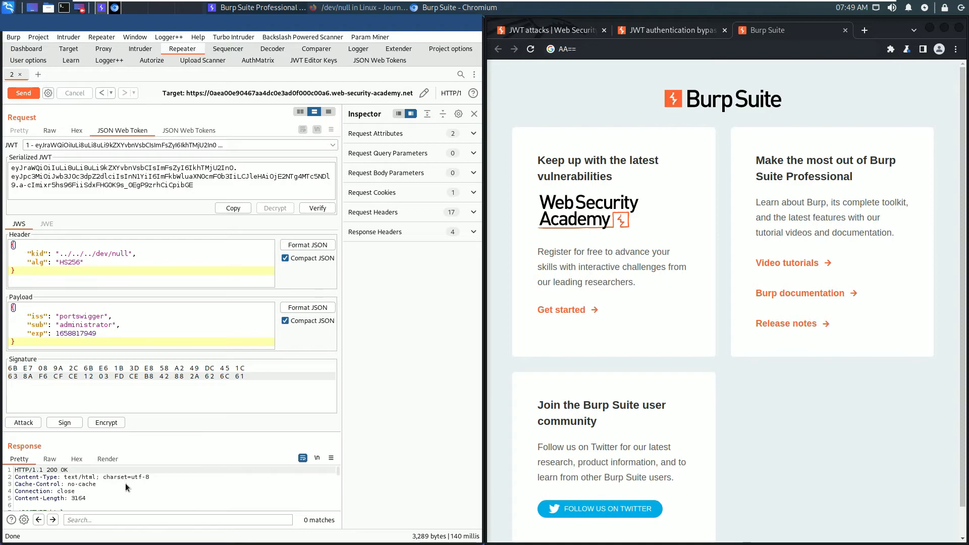
mouse_move(134, 500)
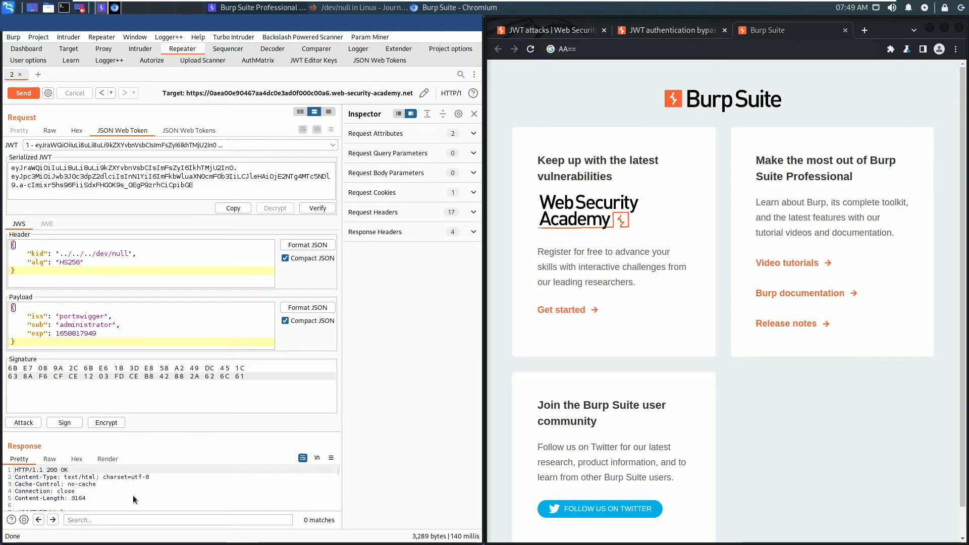
mouse_move(213, 489)
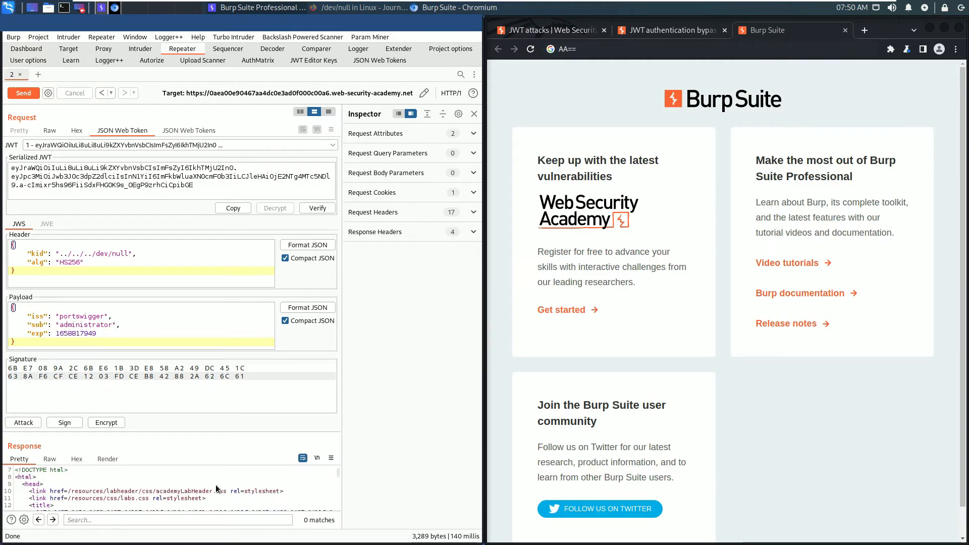
Scroll the admin panel response to Users and select the /admin/delete?username=carlos link
scroll("down", 3)
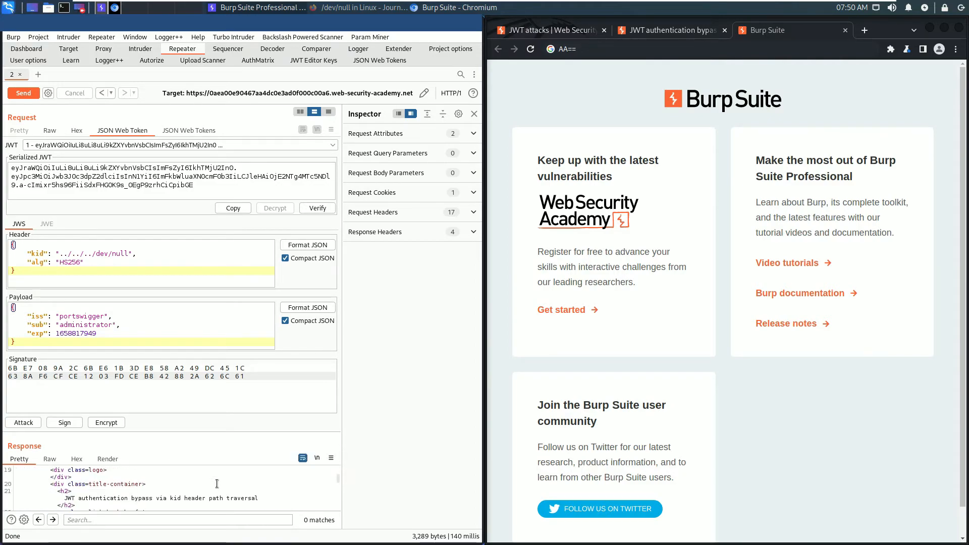
scroll("down", 3)
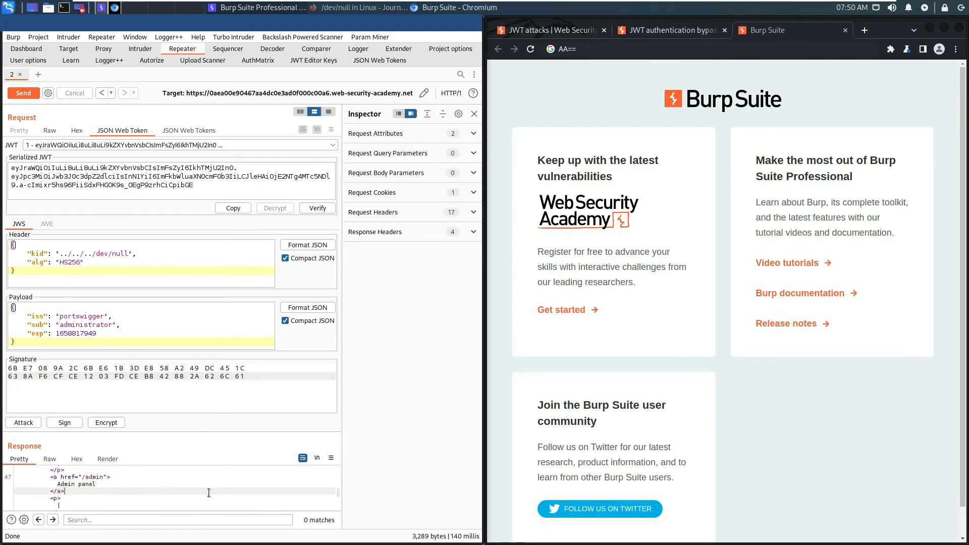
scroll("down", 3)
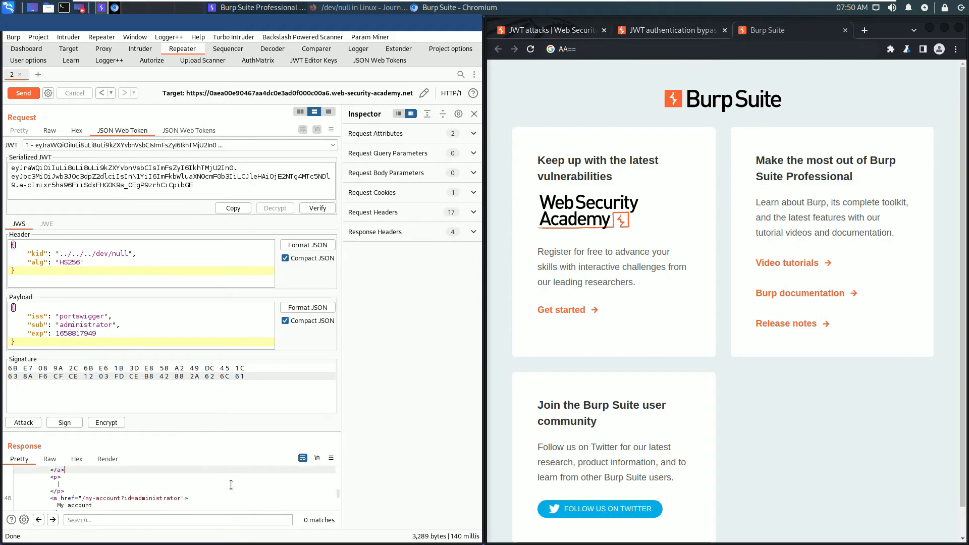
scroll("down", 3)
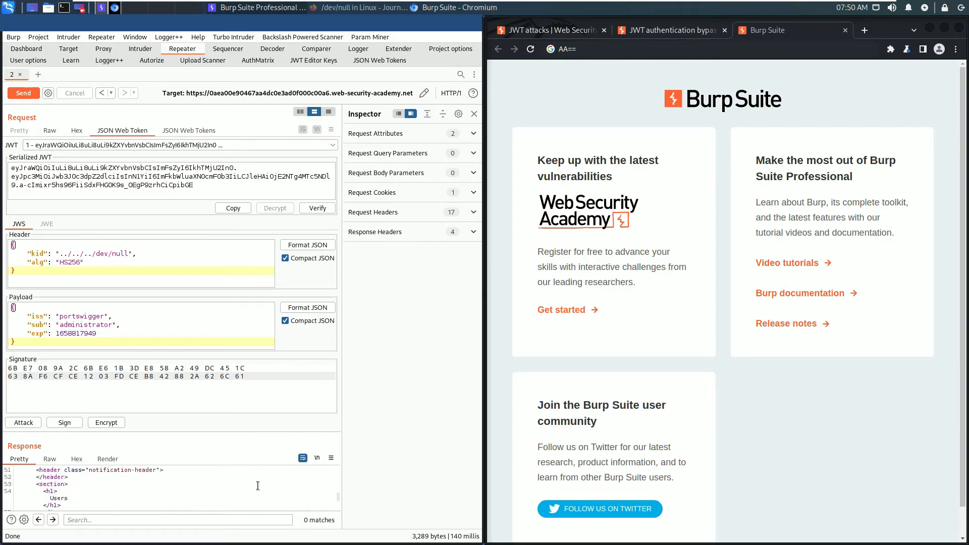
scroll("down", 3)
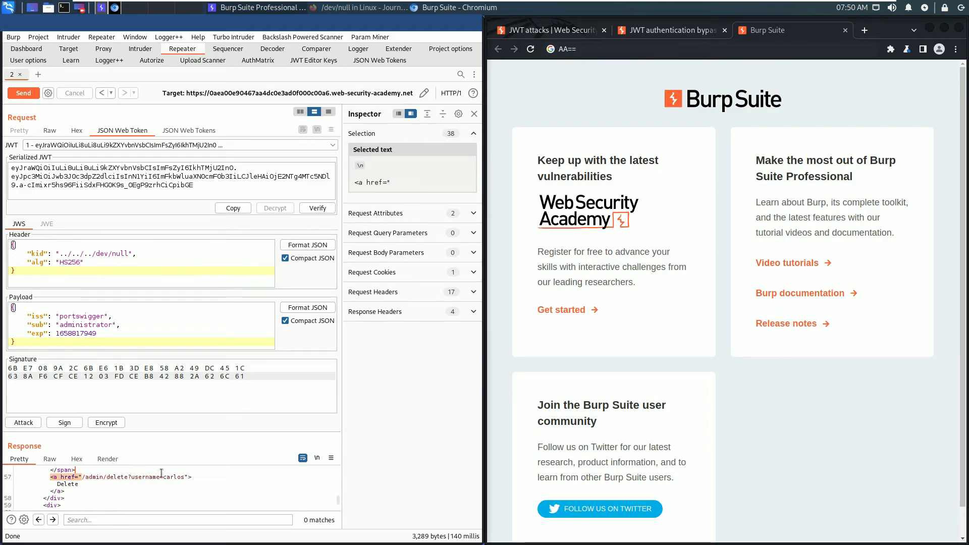
left_click_drag(80, 477, 183, 476)
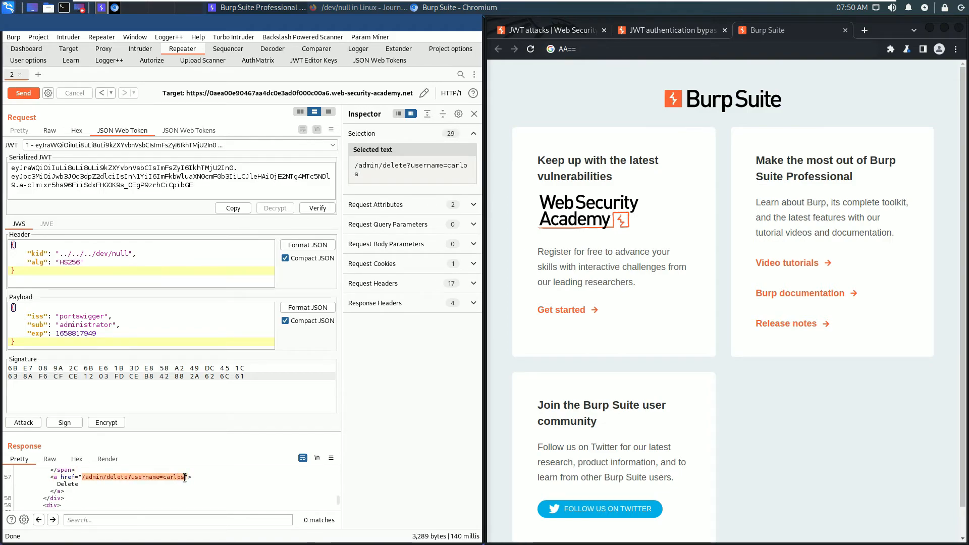
right_click(128, 477)
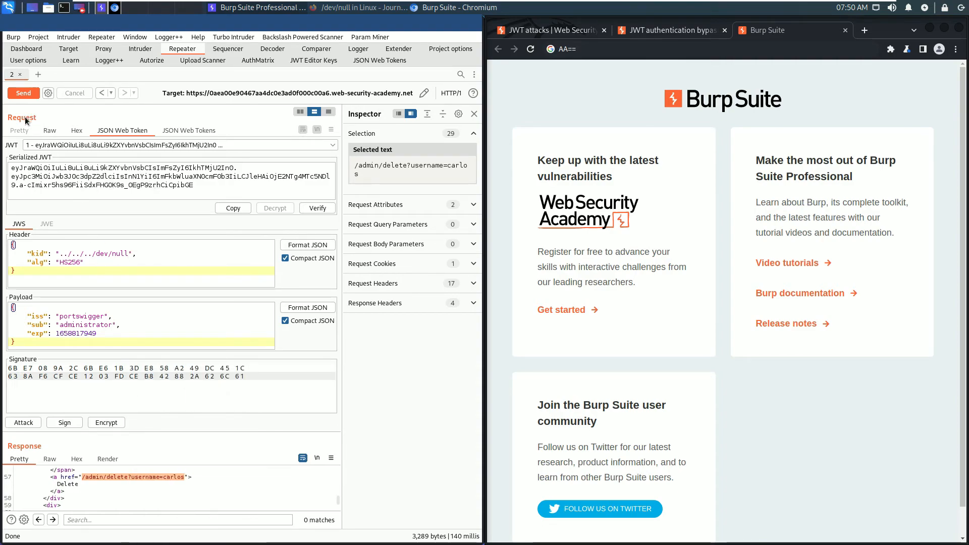
Send the forged-token request to /admin/delete?username=carlos from the Raw request view
left_click(49, 131)
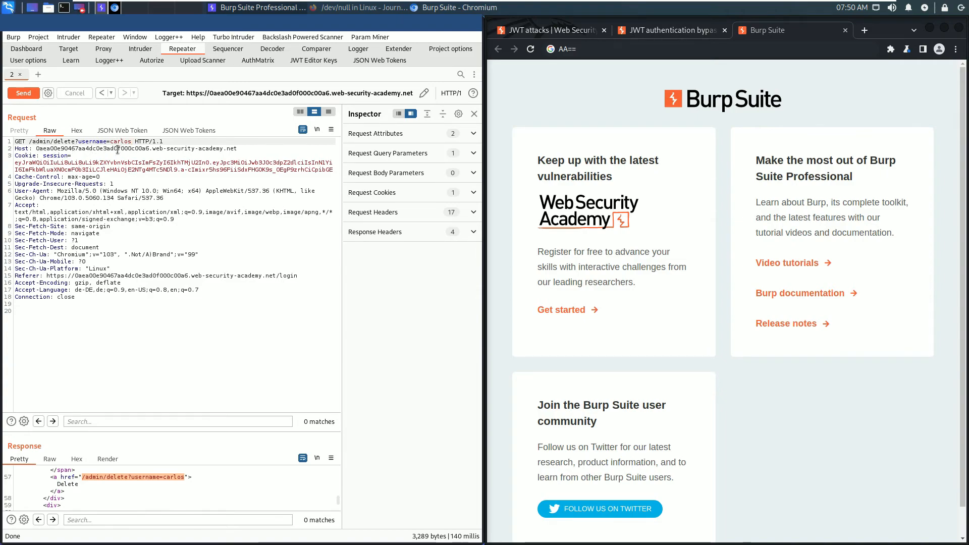
left_click(23, 93)
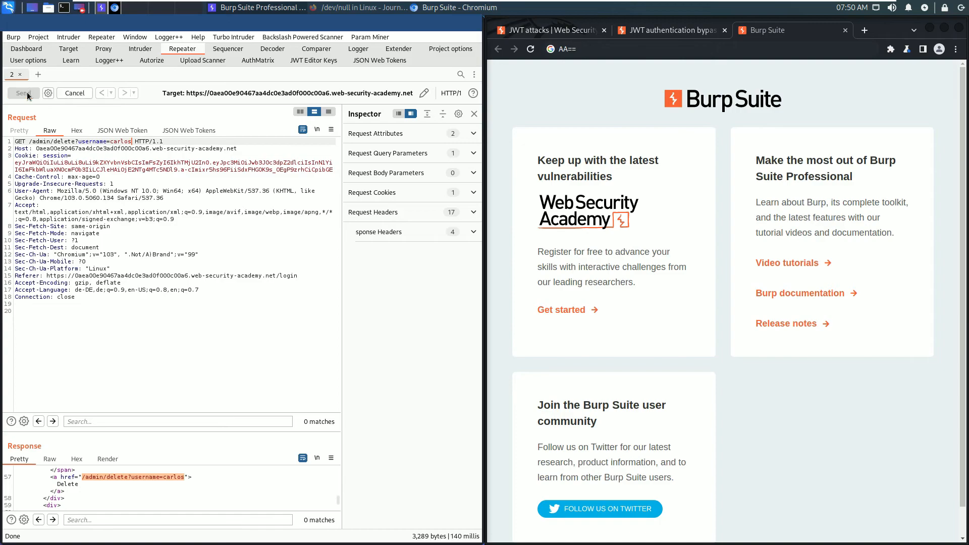
left_click(23, 93)
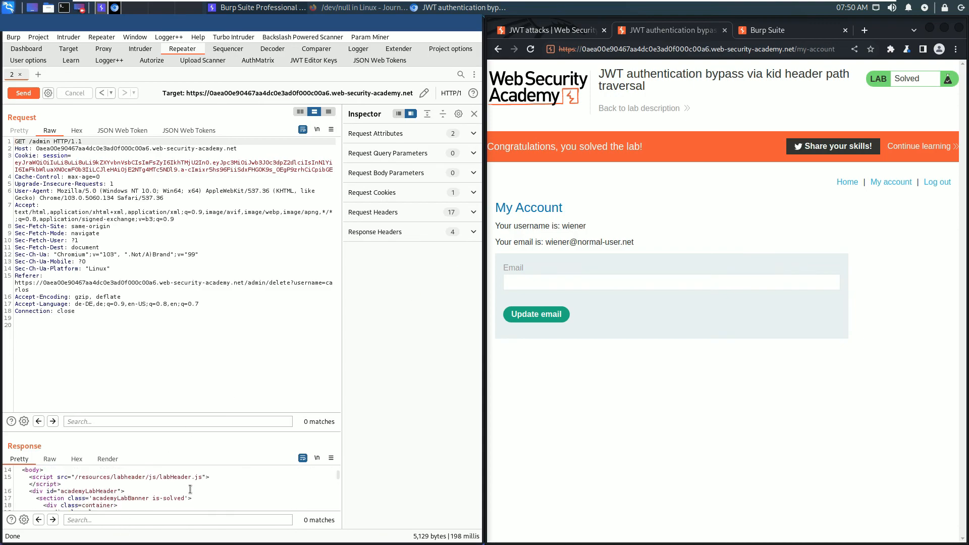
scroll("down", 3)
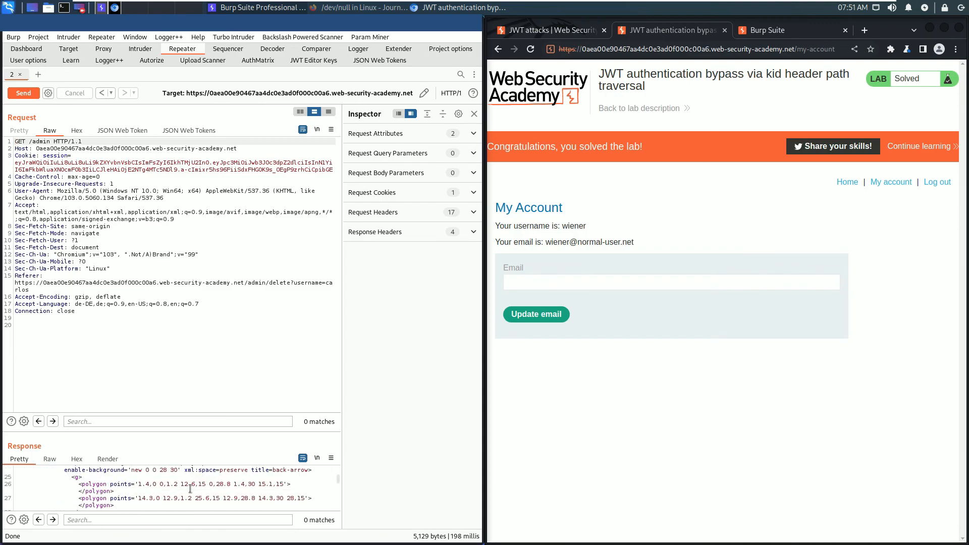
scroll("down", 3)
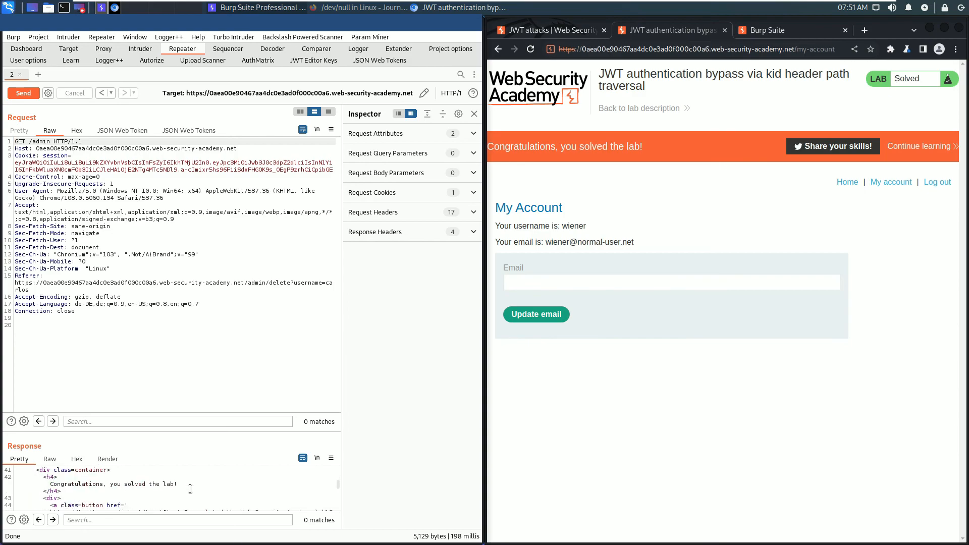
left_click_drag(56, 484, 125, 484)
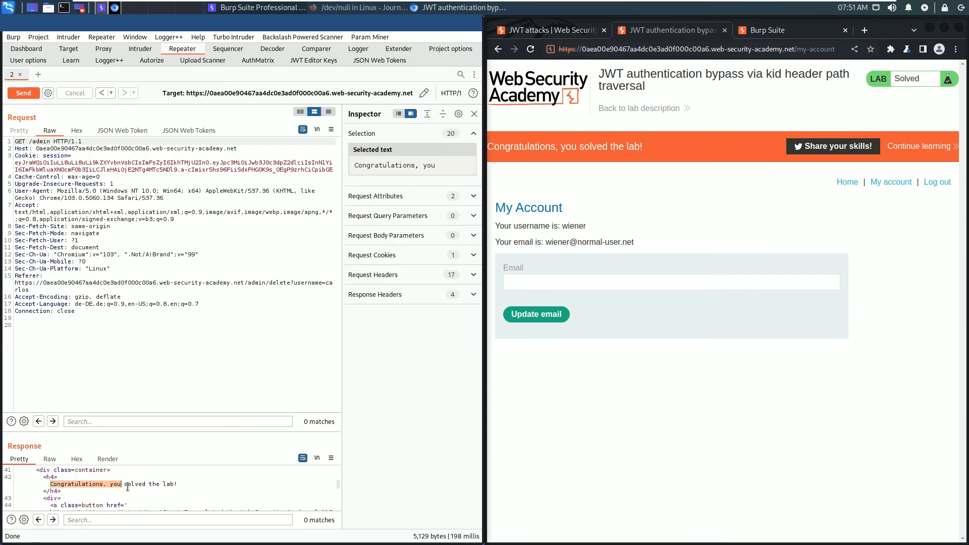